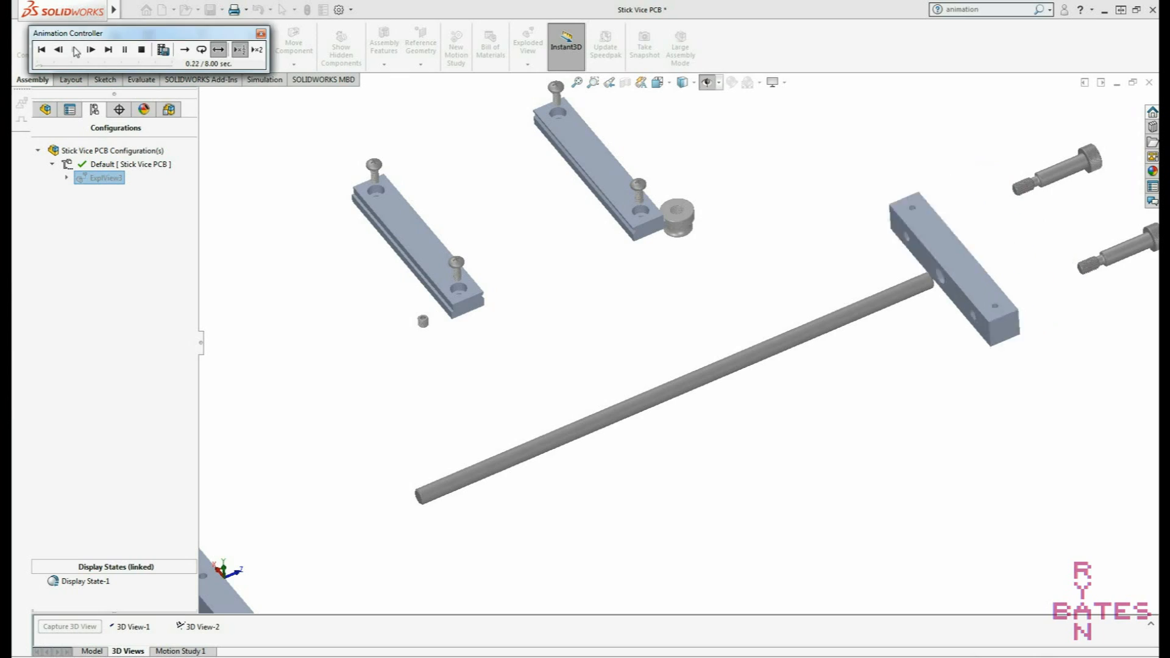
Step: Play the exploded-view animation so the scattered vise parts reassemble into the Stick Vice PCB
left_click(91, 49)
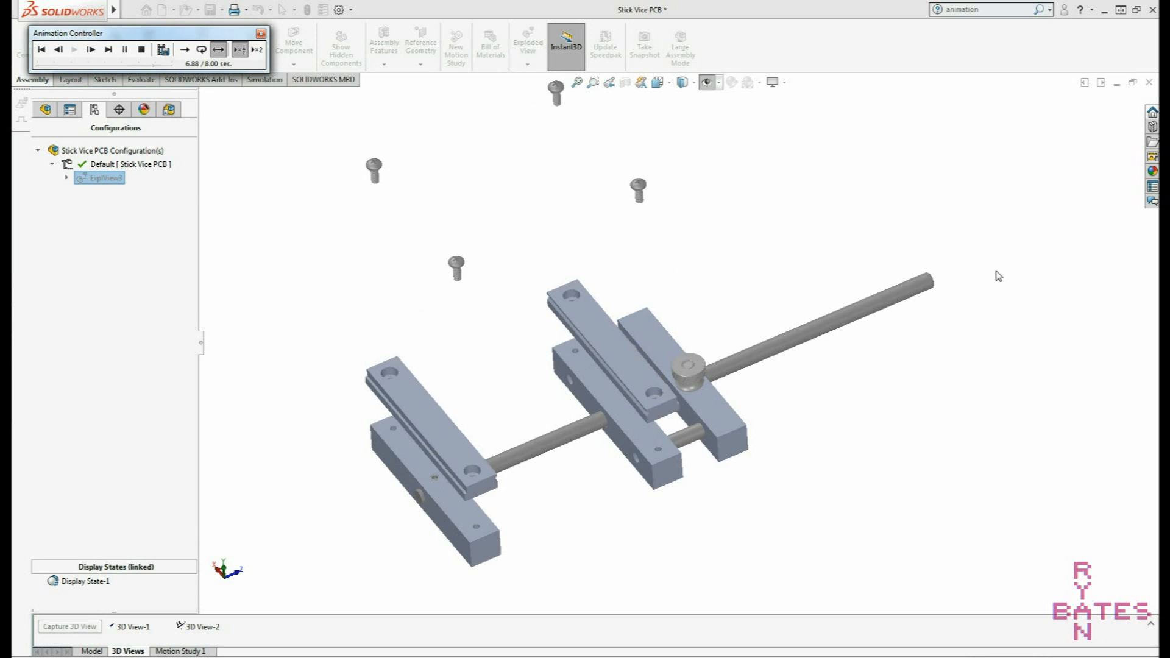
left_click(41, 49)
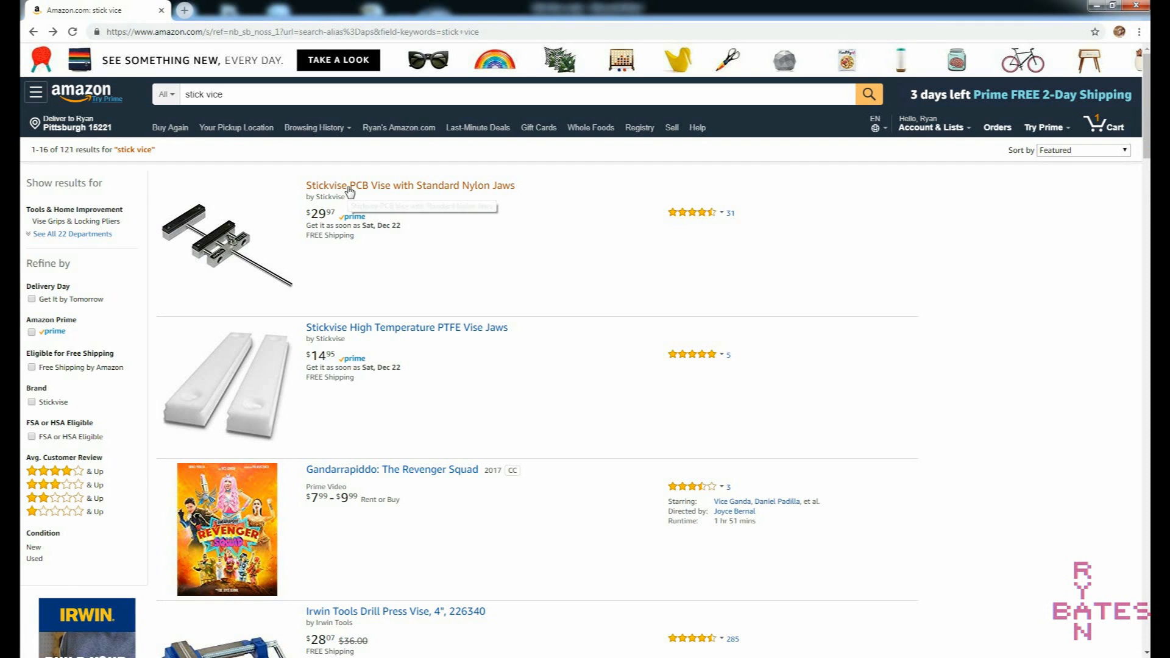
Step: View the Amazon Stickvise PCB Vise listing and browse its product images, including the dimensioned drawing
left_click(398, 185)
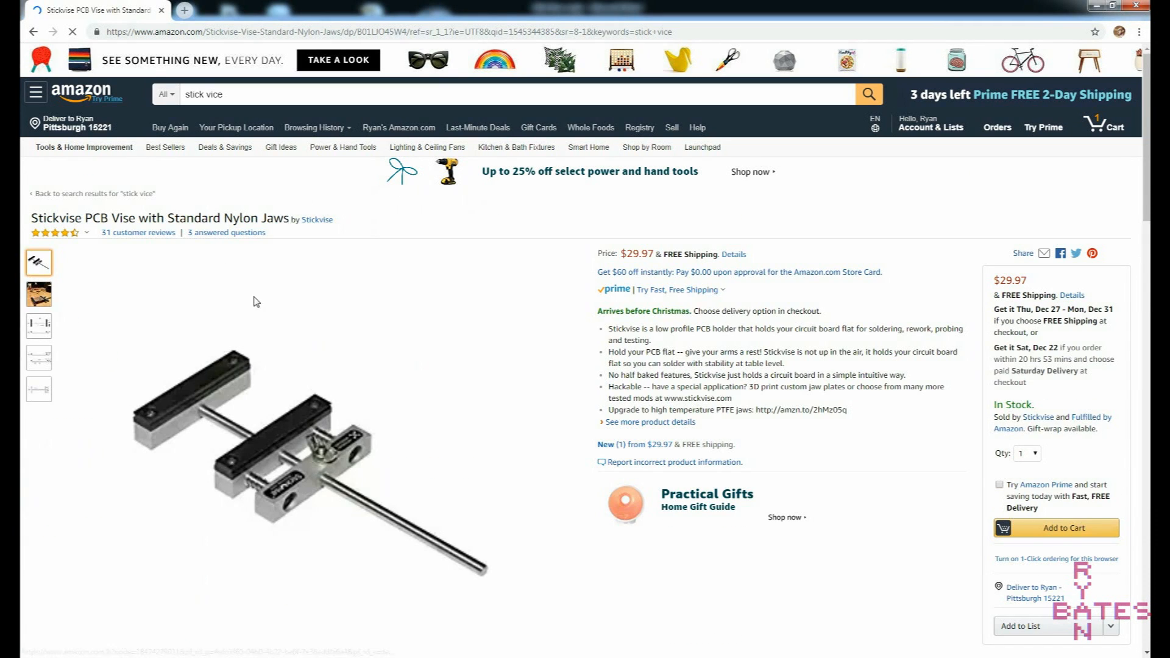
mouse_move(253, 434)
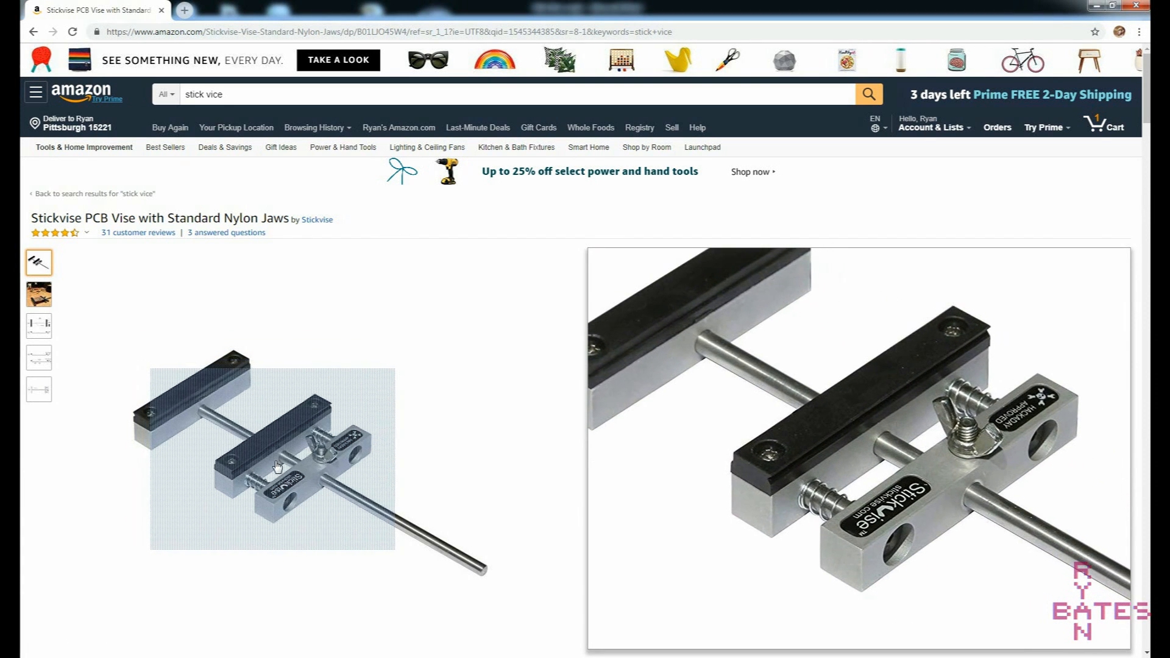
left_click(38, 326)
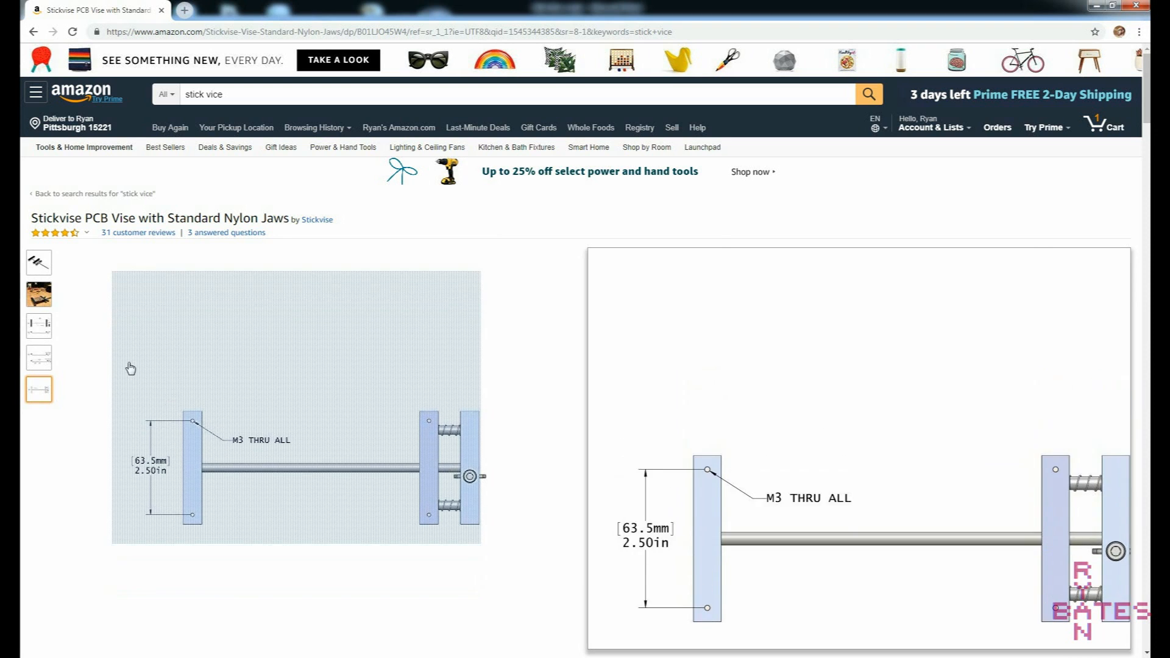
left_click(38, 263)
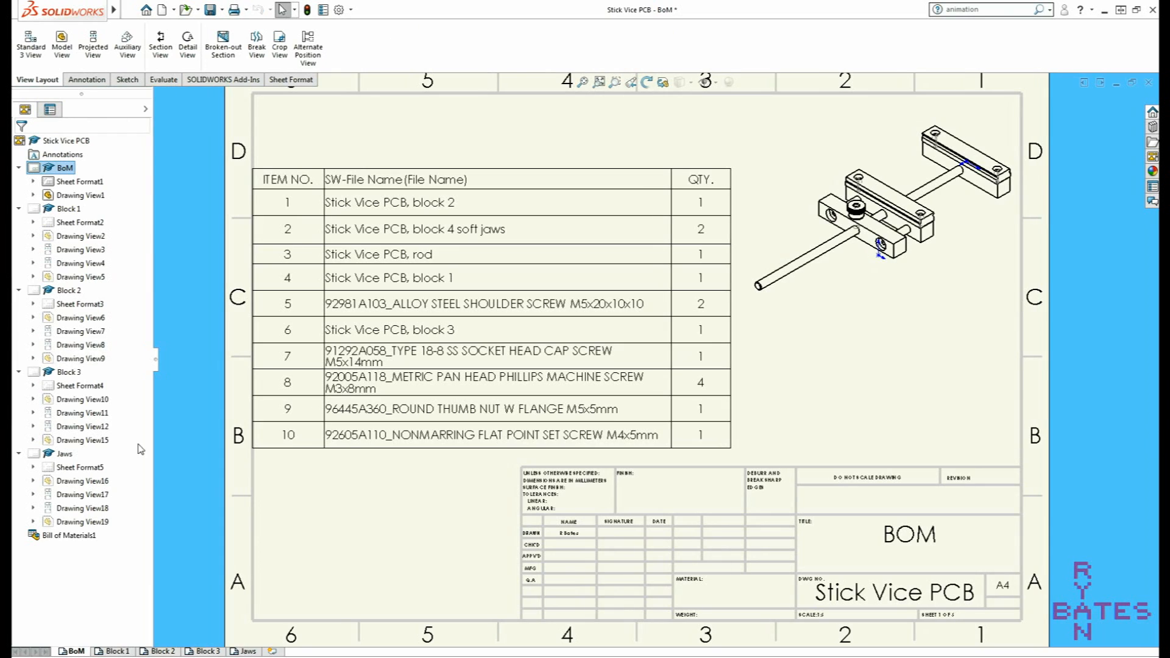
Step: Review the Block 1 and Block 2 part drawing sheets, then the following sheet
left_click(114, 650)
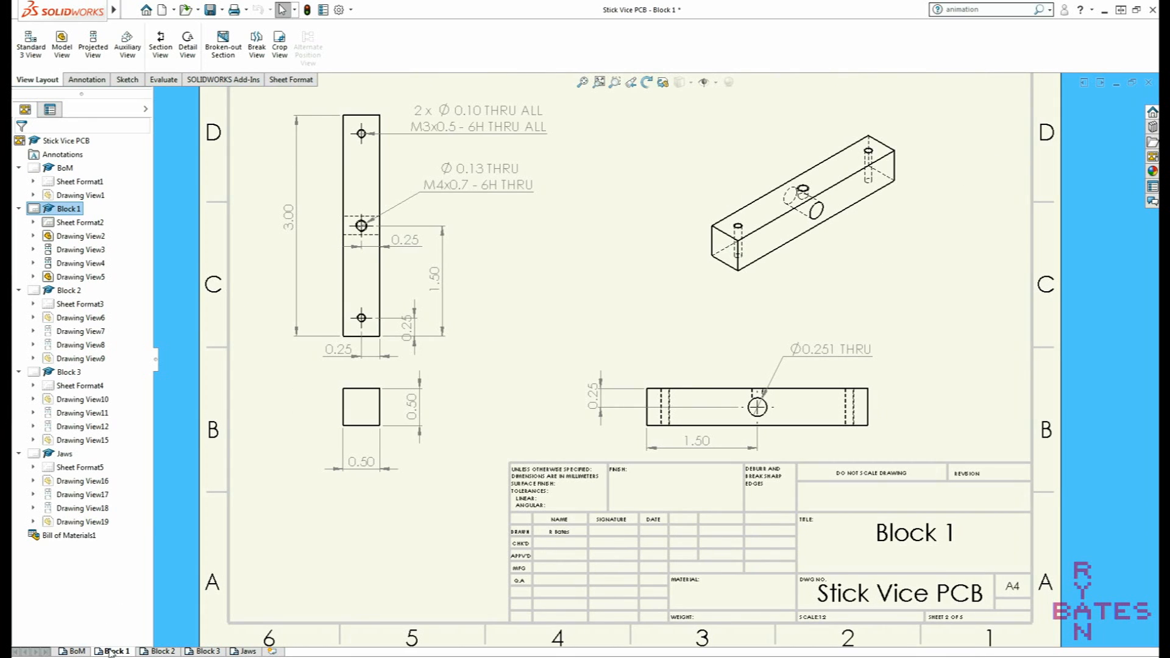
left_click(158, 651)
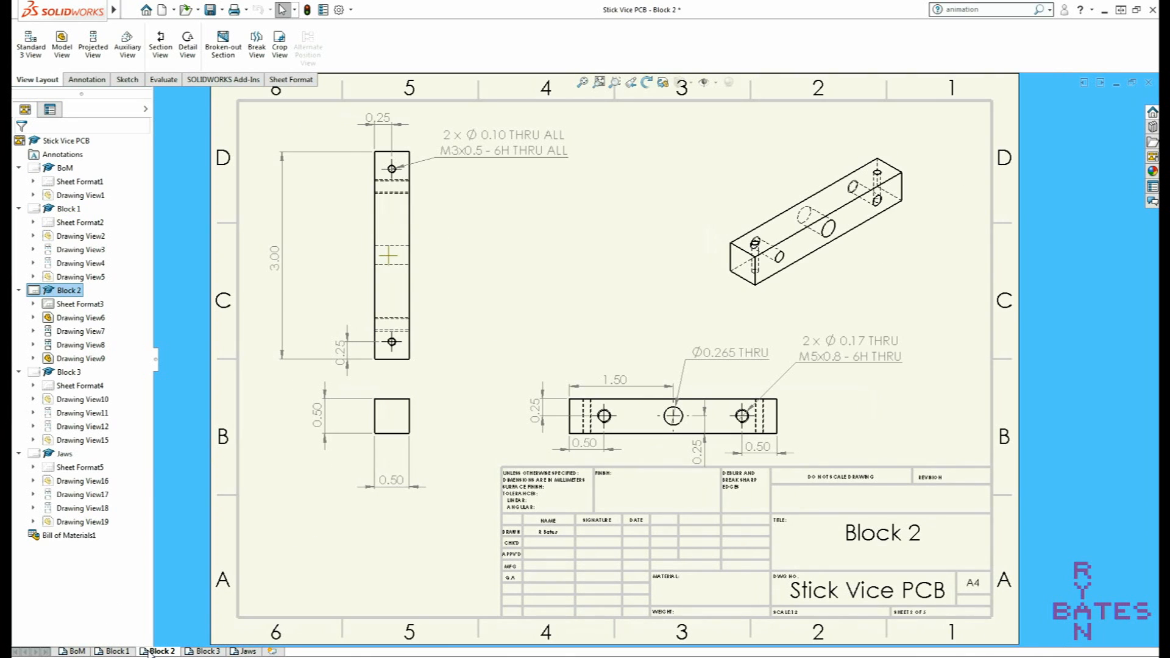
left_click(205, 651)
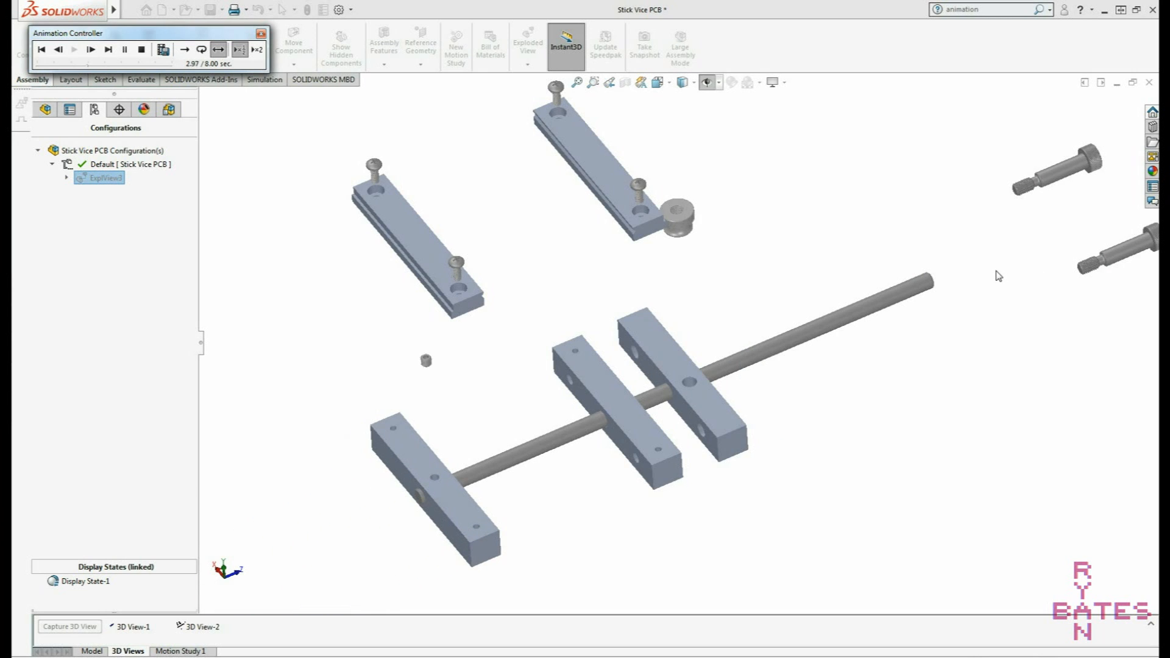
Step: Replay the explode animation while viewing the blocks, rod and blue jaw close up
left_click(89, 49)
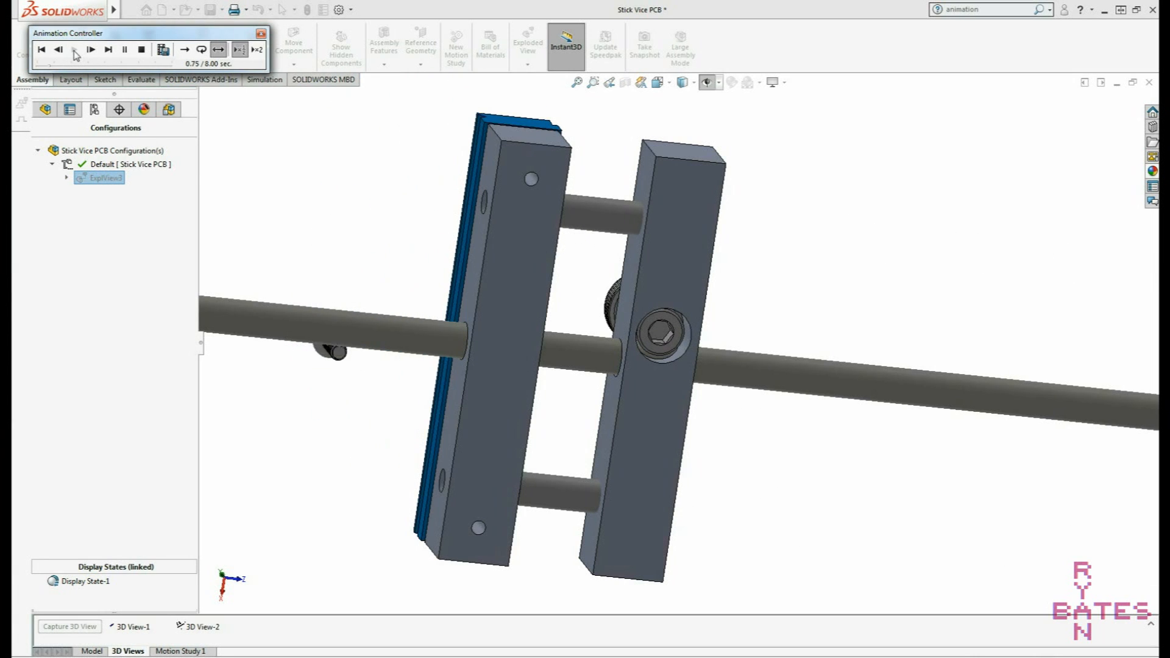
Step: Play, pause and rewind the explode animation, leaving the full vise shown fully exploded
left_click(88, 49)
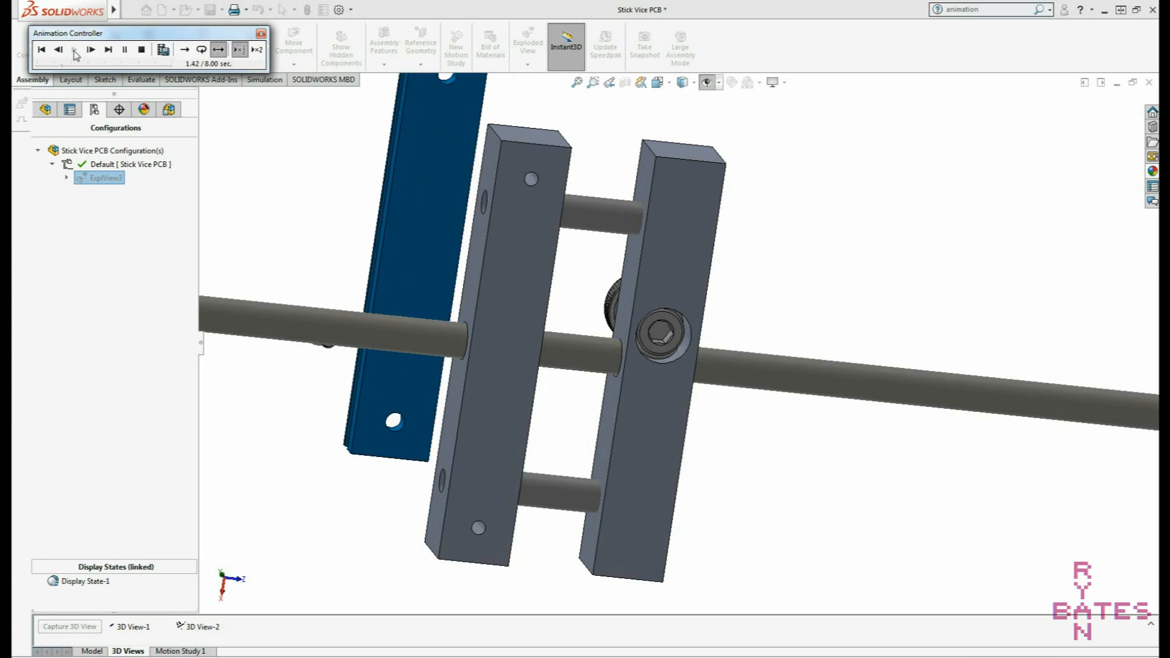
left_click(74, 49)
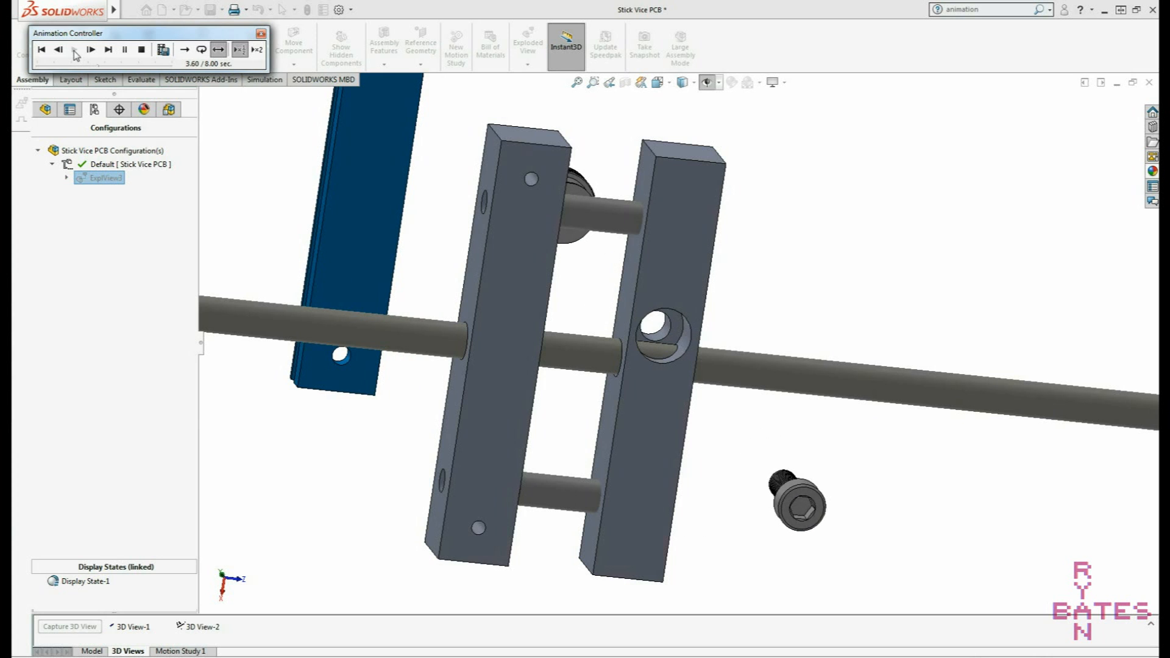
left_click(73, 48)
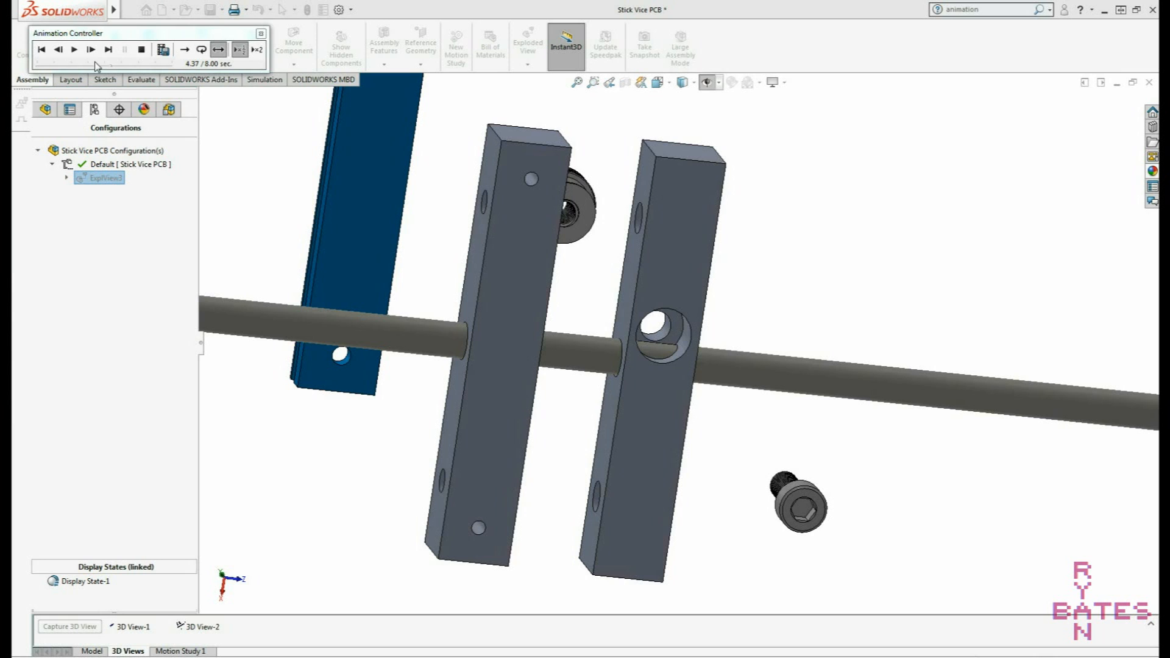
left_click(73, 48)
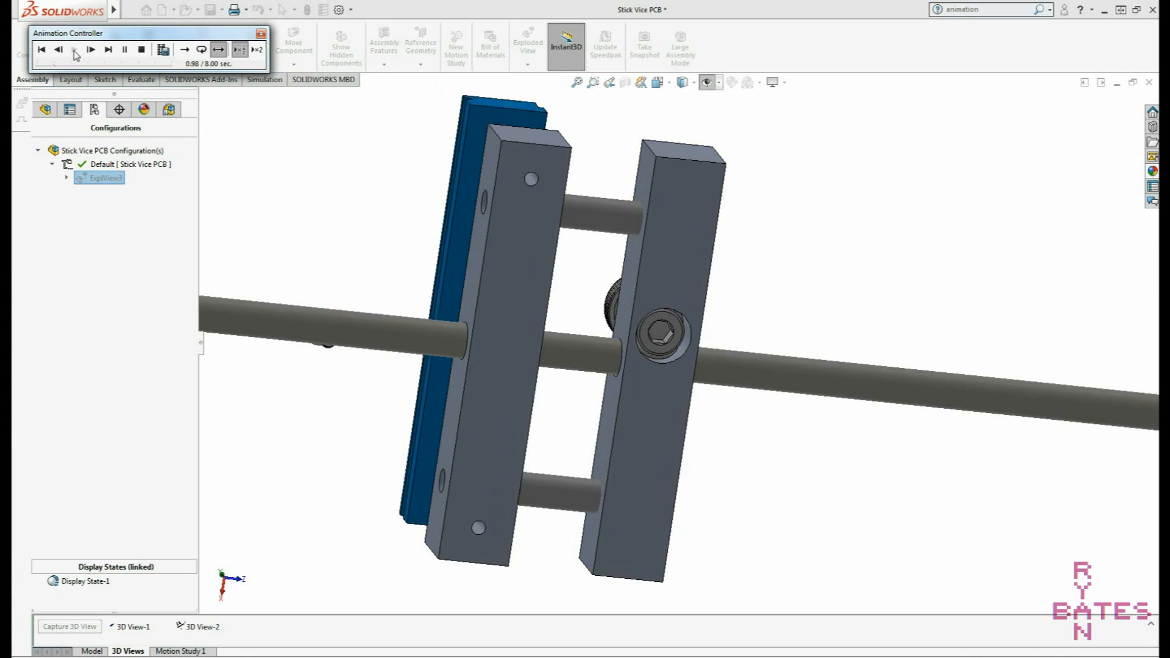
left_click(74, 49)
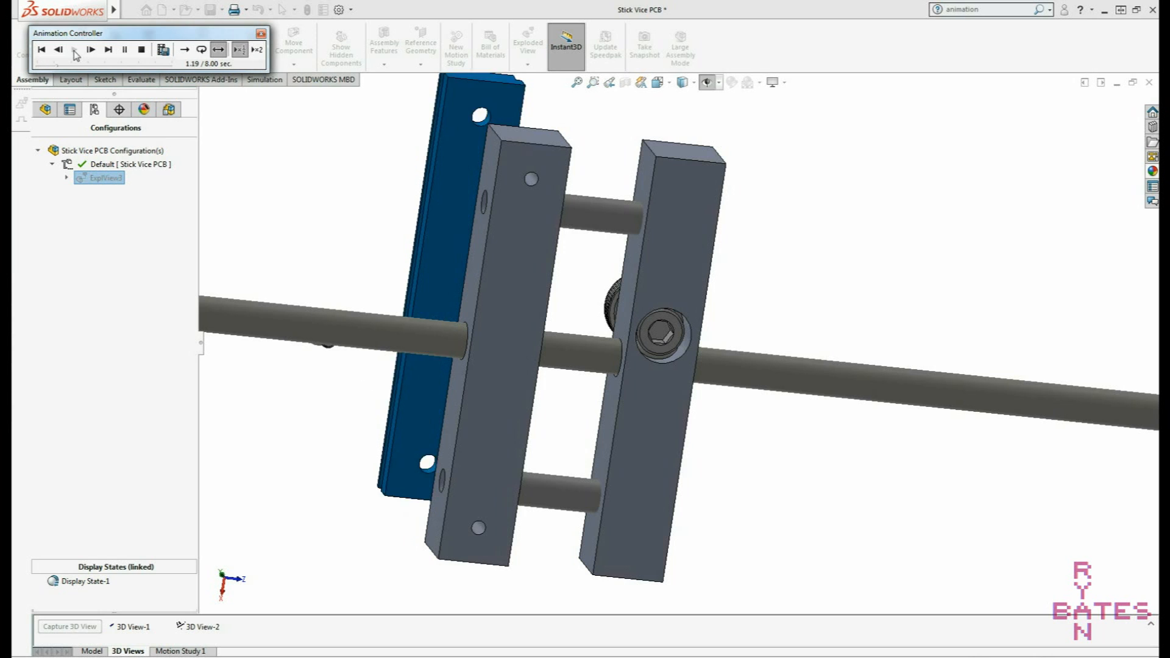
left_click(74, 49)
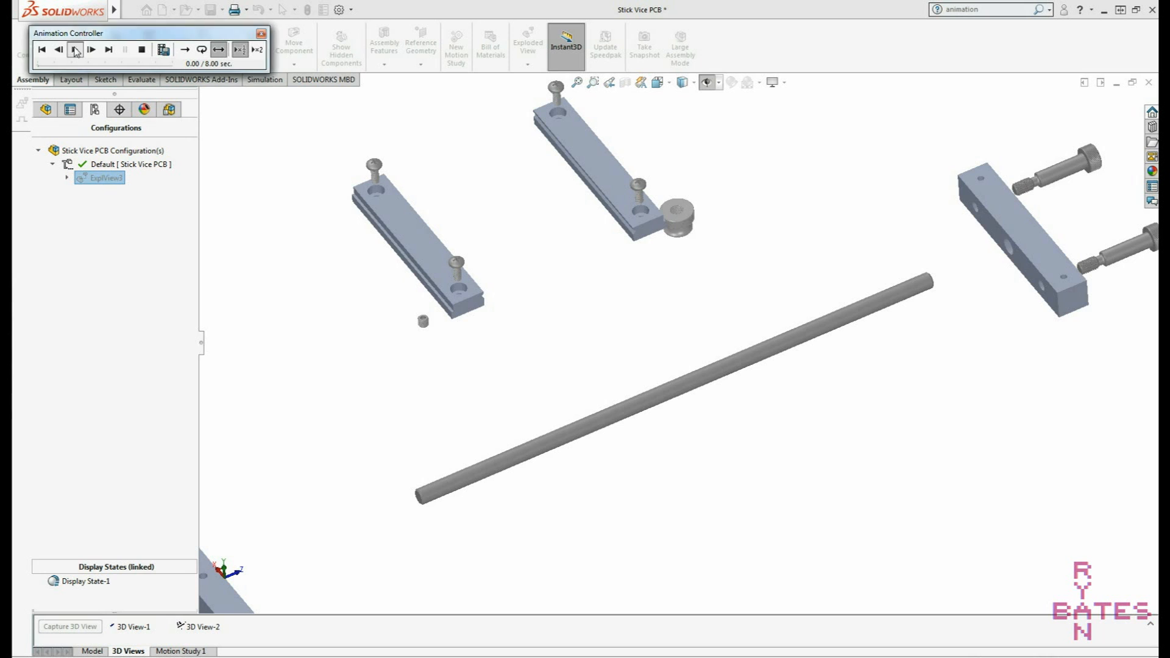
Step: Run the explode animation from the start and stop it as the vise parts finish collapsing together
left_click(75, 48)
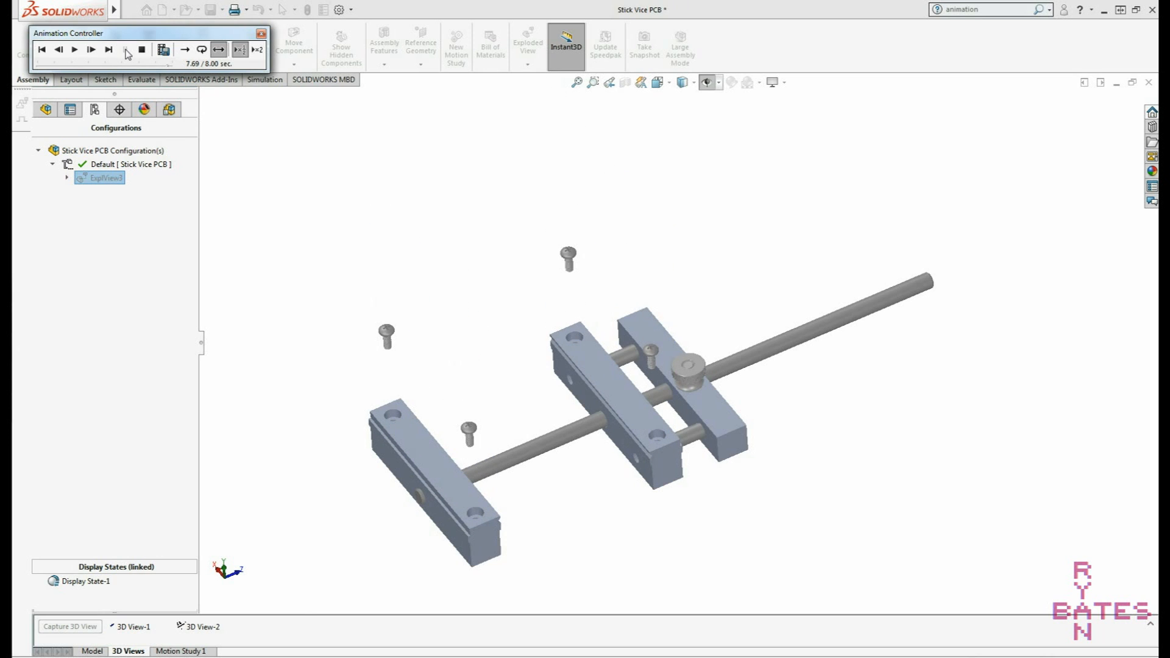
left_click(75, 49)
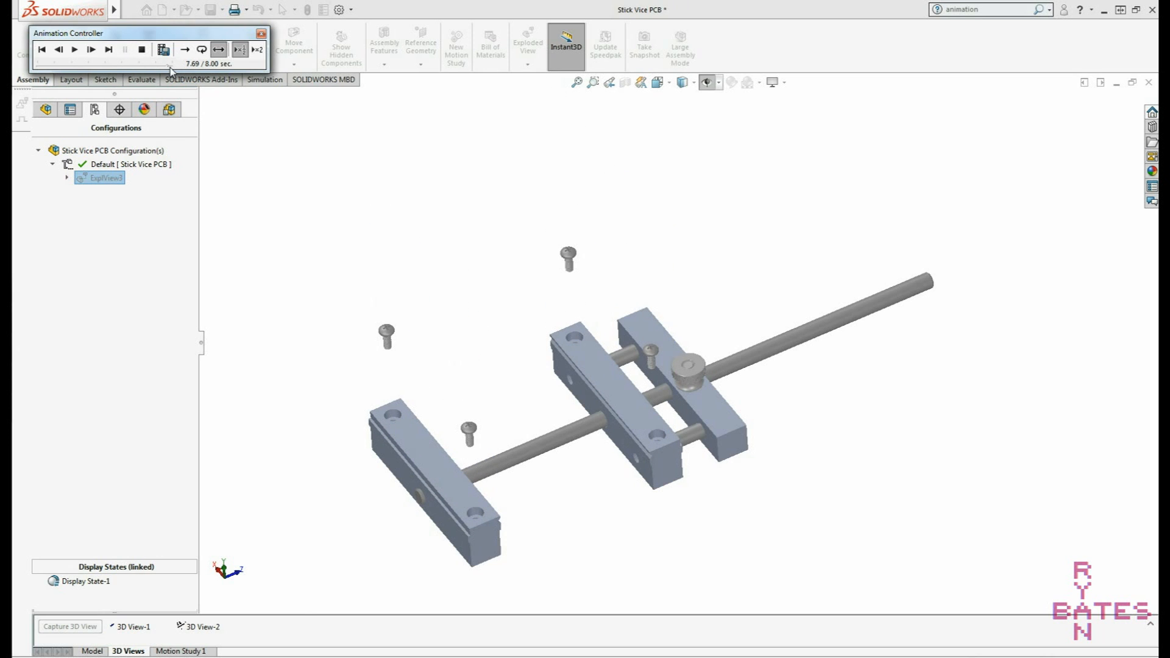